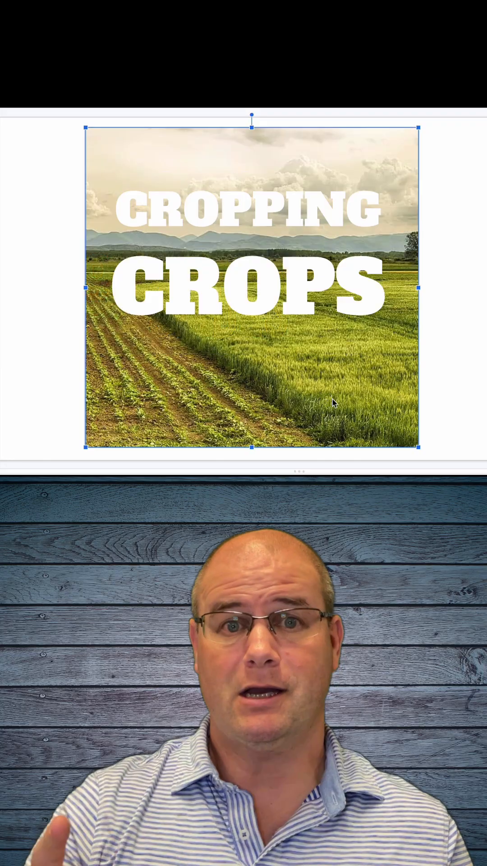
- Link the blue hat image to Slide 1 using 'Slides in this presentation' and apply
{"action": "left_click", "coordinate": [54, 165]}
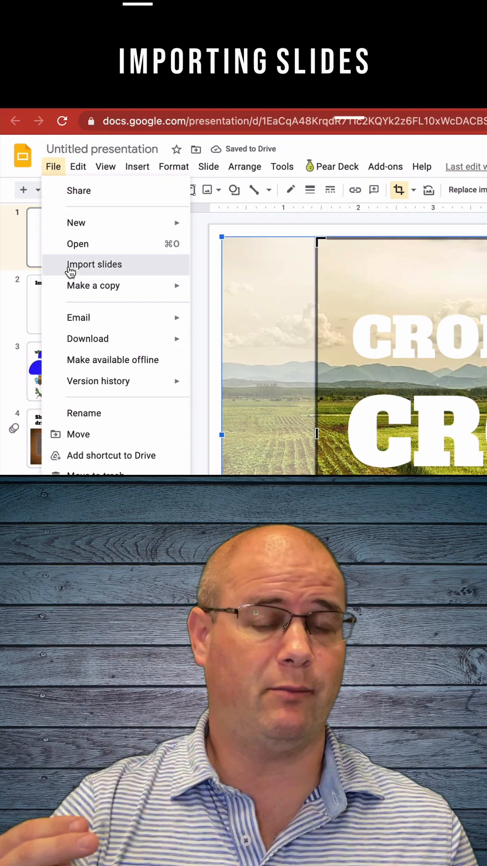
{"action": "left_click", "coordinate": [94, 264]}
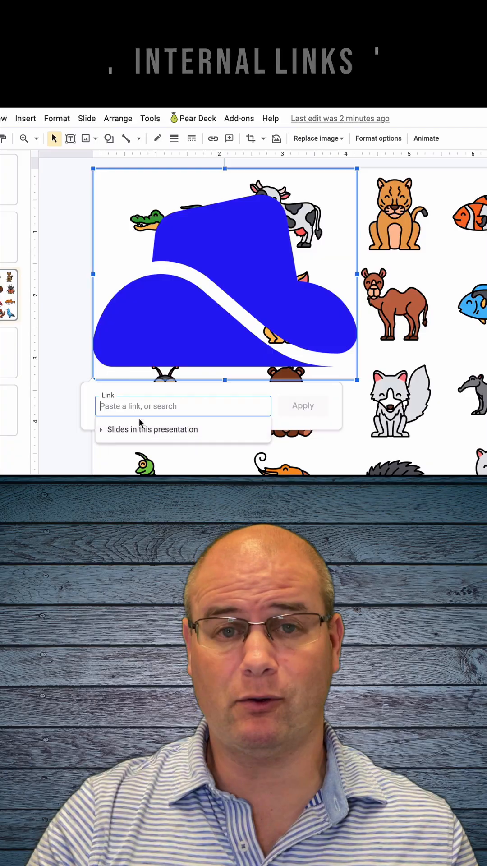
{"action": "left_click", "coordinate": [152, 429]}
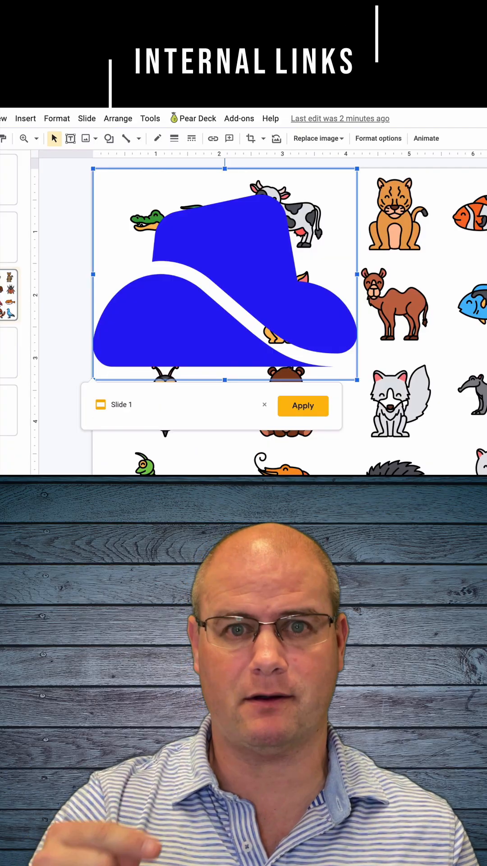
{"action": "left_click", "coordinate": [292, 136]}
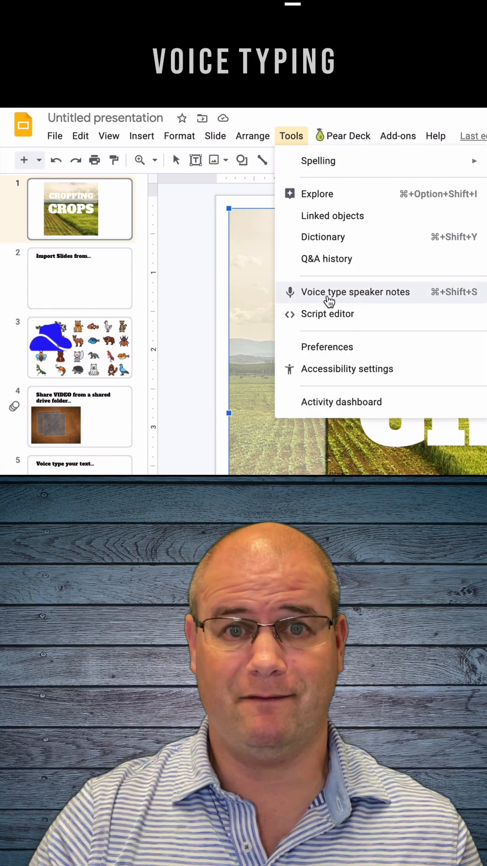
- Start inserting a video and open the shared Mars folder in the Drive results
{"action": "left_click", "coordinate": [356, 292]}
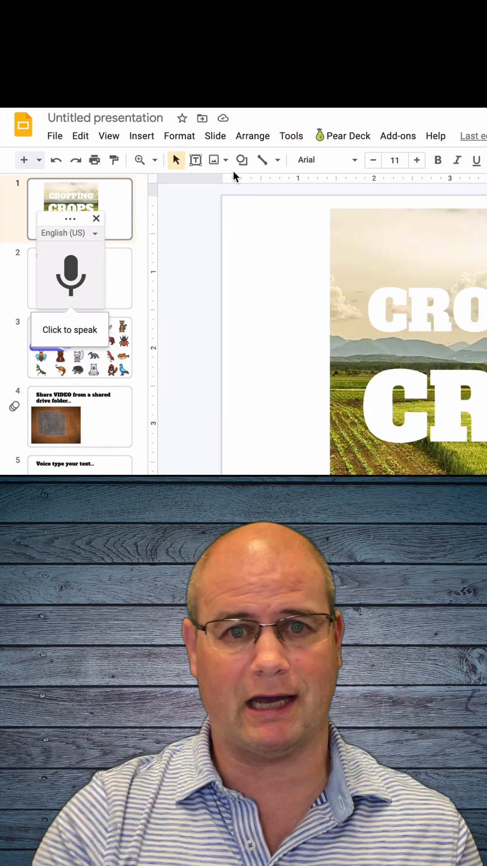
{"action": "left_click", "coordinate": [82, 143]}
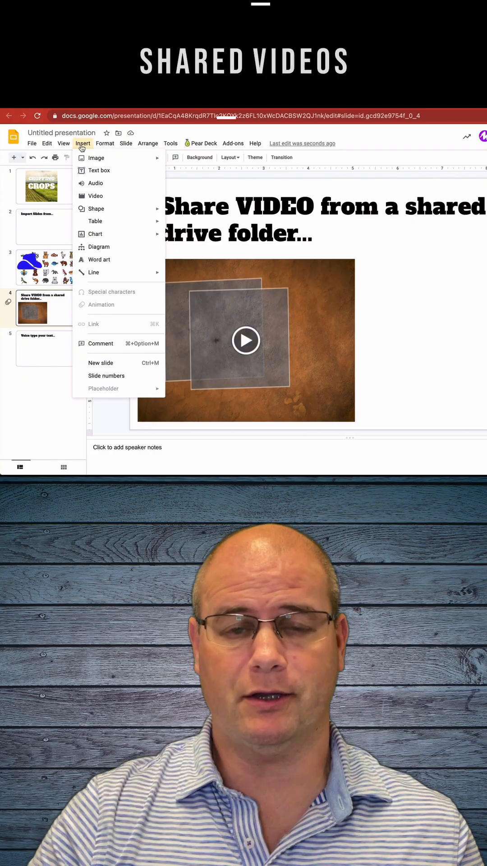
{"action": "left_click", "coordinate": [94, 196]}
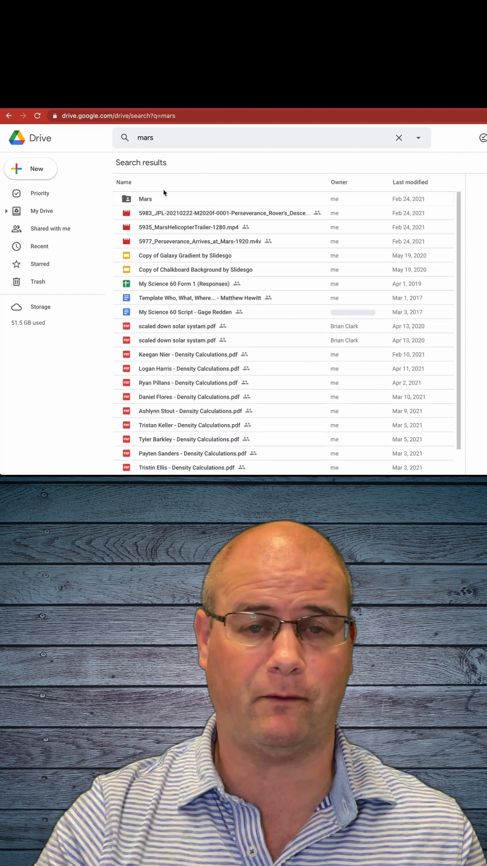
{"action": "double_click", "coordinate": [145, 198]}
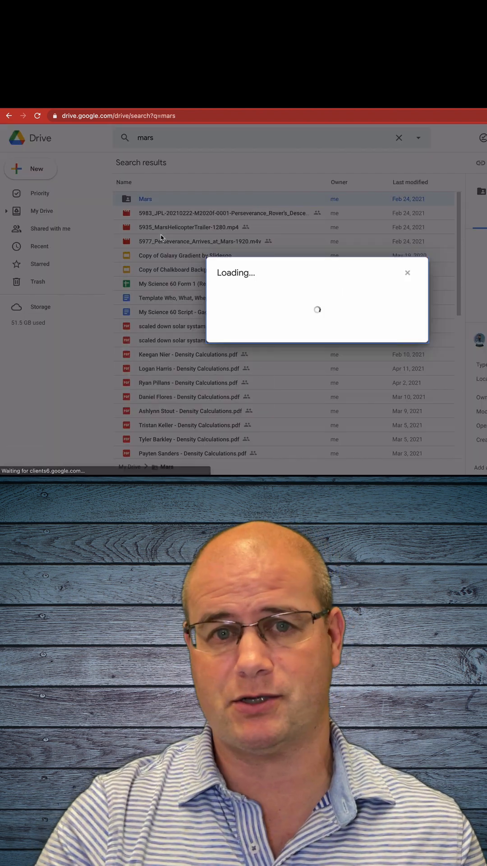